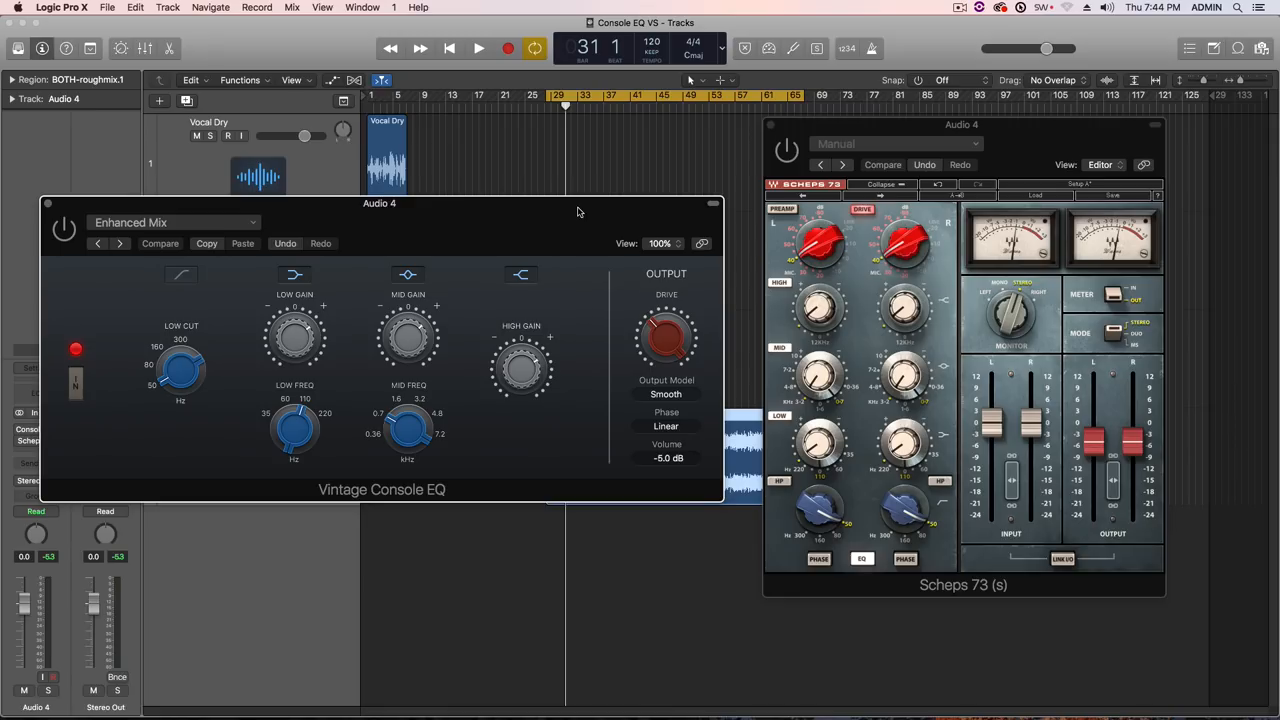
mouse_move(572, 212)
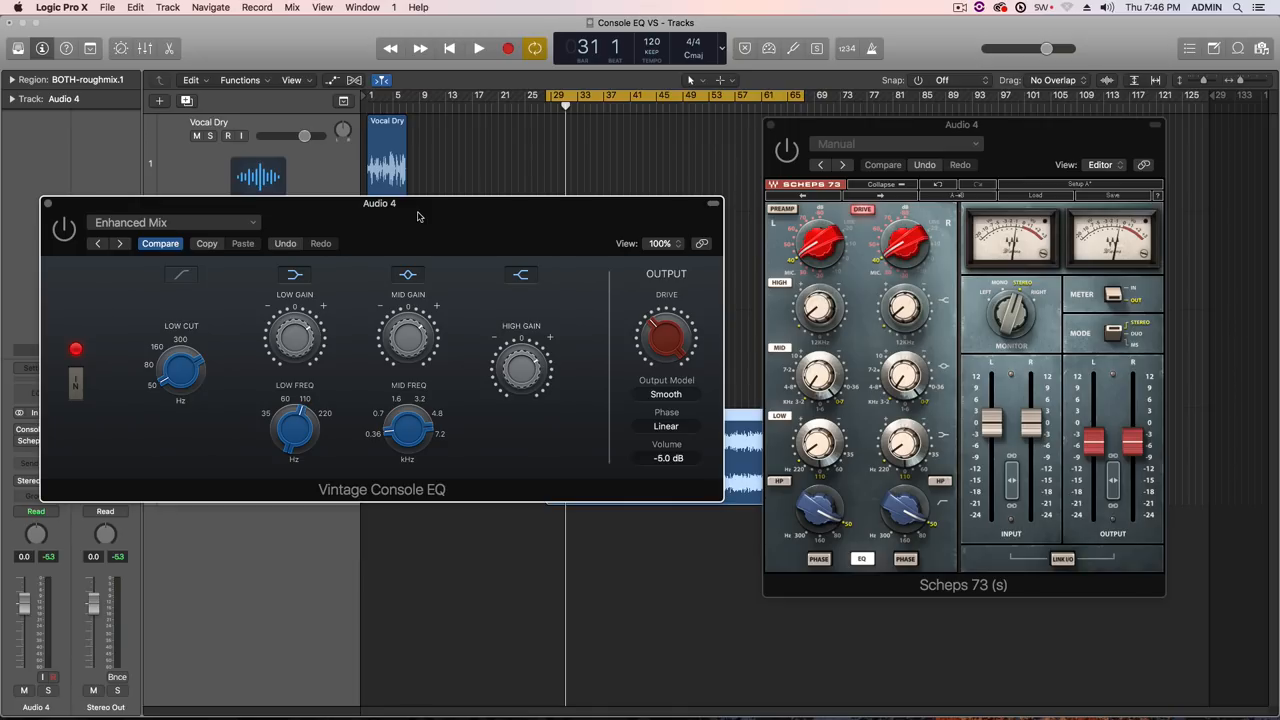
mouse_move(456, 216)
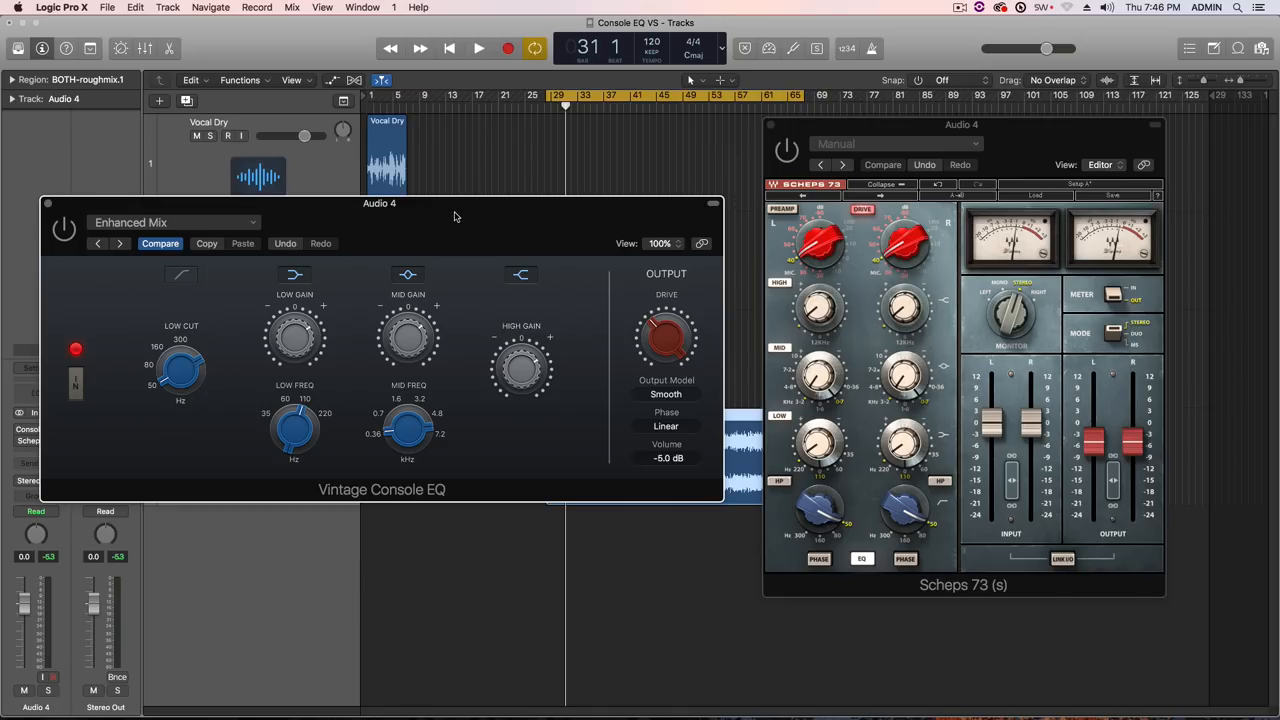
Step: Set the Vintage Console EQ Mid Freq to about 0.384 kHz and retune the Scheps 73 mid band
drag(408, 430, 410, 436)
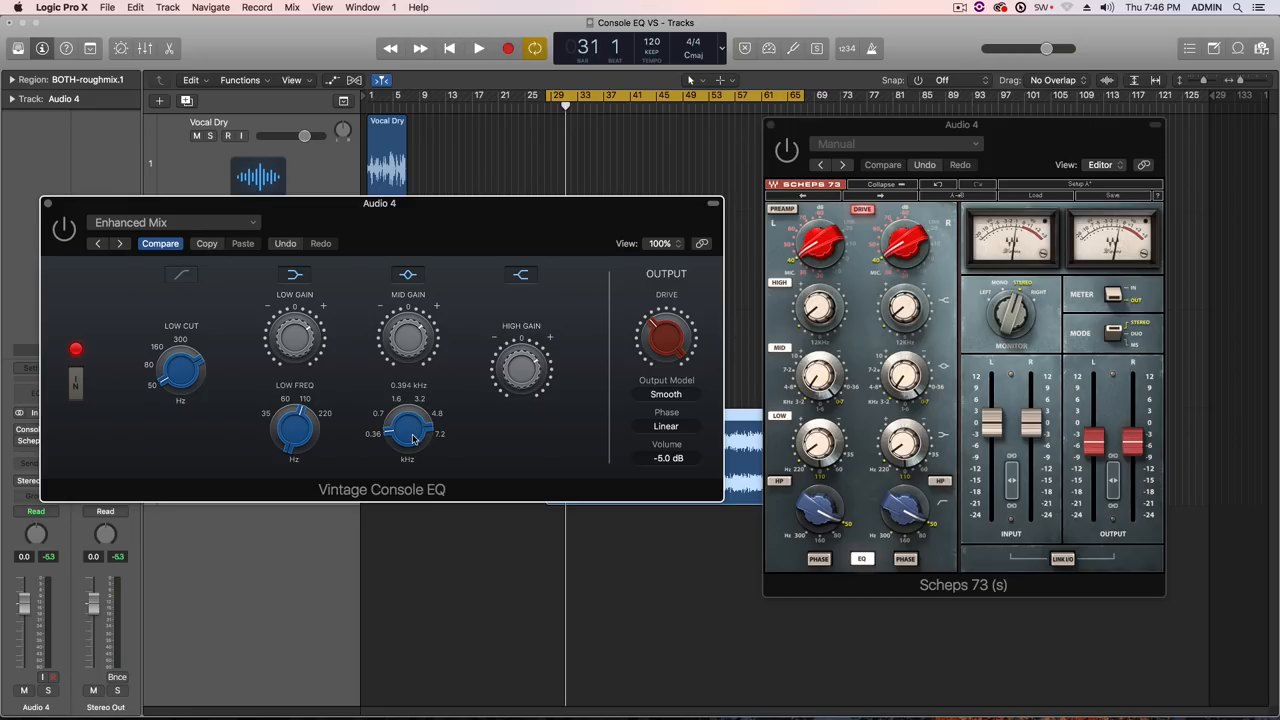
drag(408, 430, 410, 424)
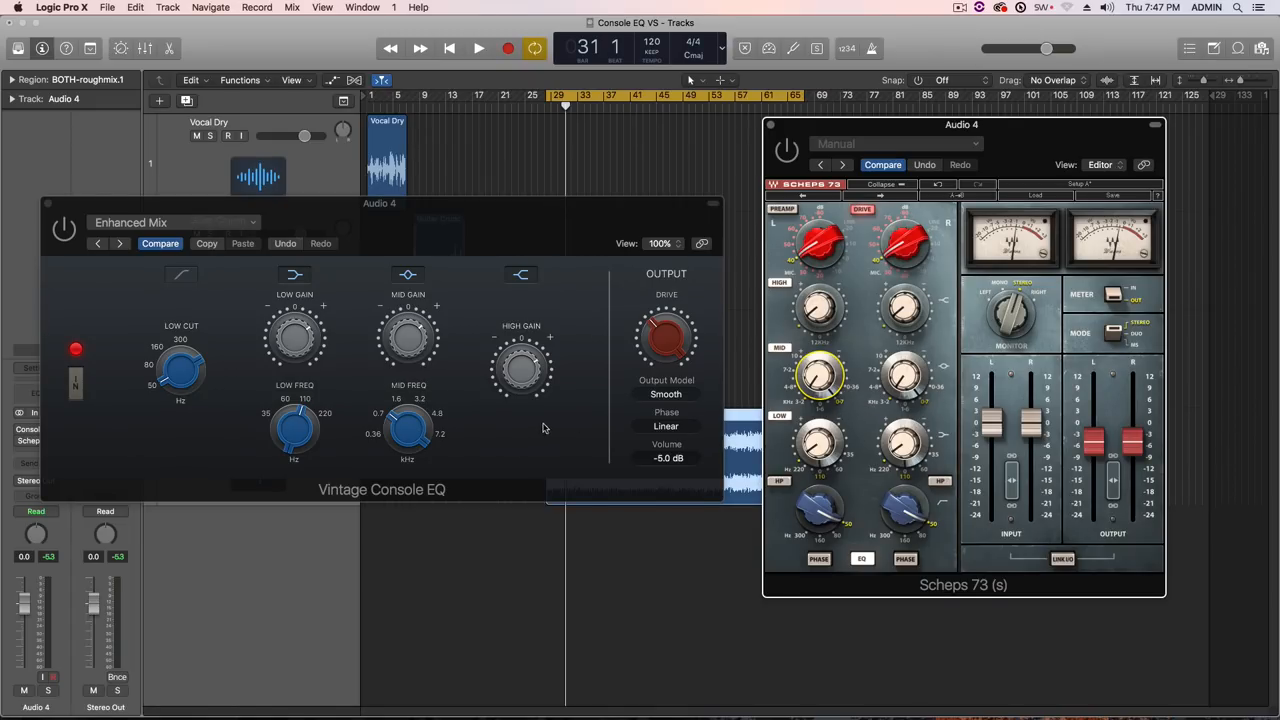
drag(408, 428, 408, 420)
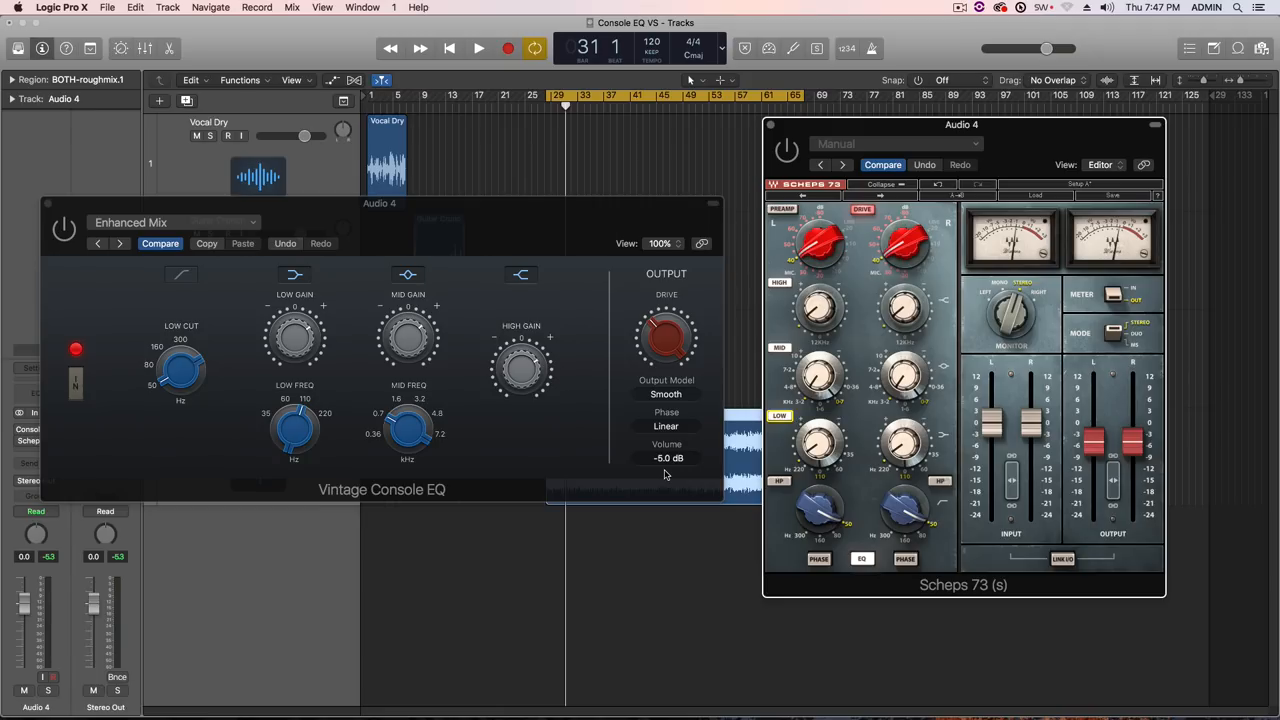
mouse_move(716, 352)
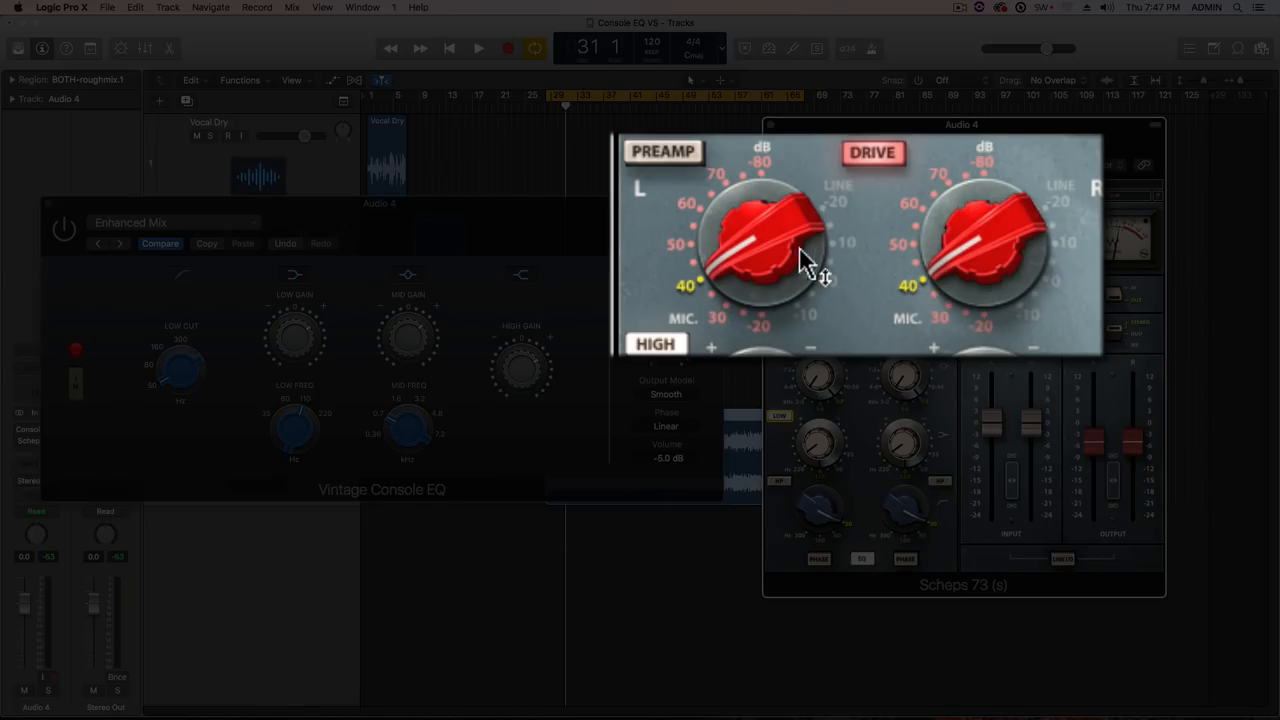
Step: Raise the Scheps 73 preamp gain and engage its Drive stage on Audio 4
click(872, 152)
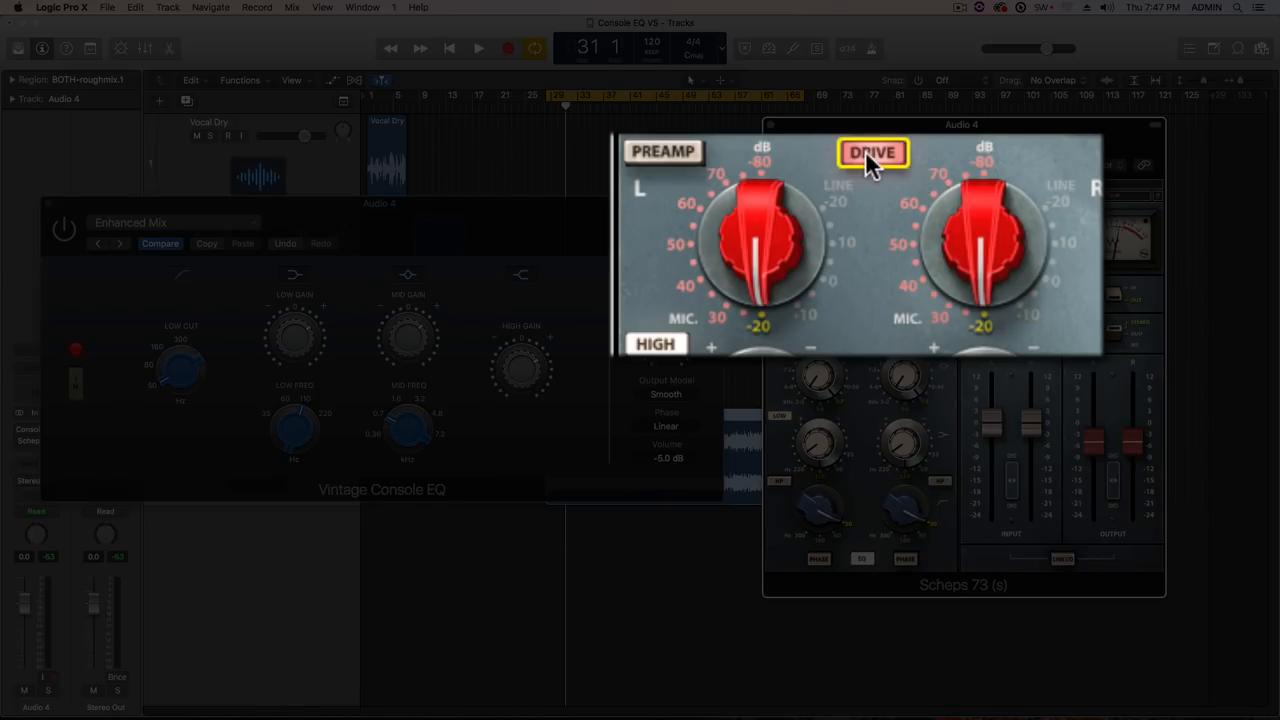
click(872, 152)
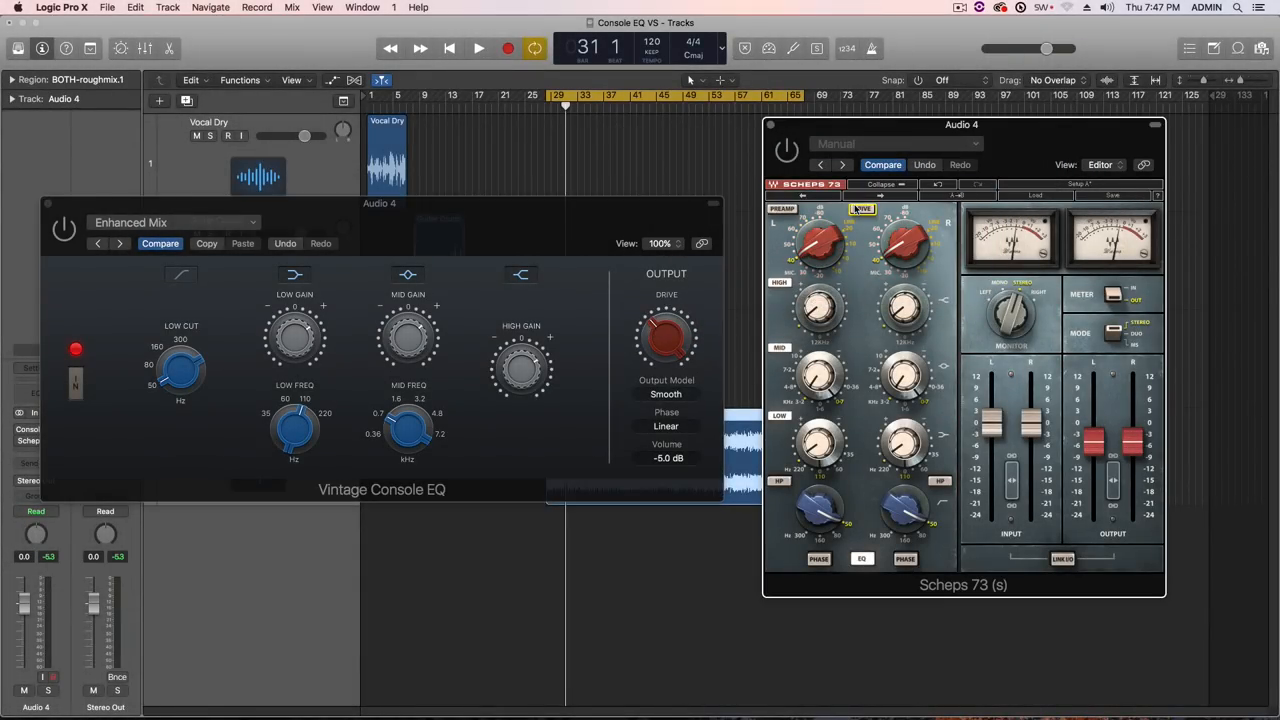
drag(820, 244, 820, 236)
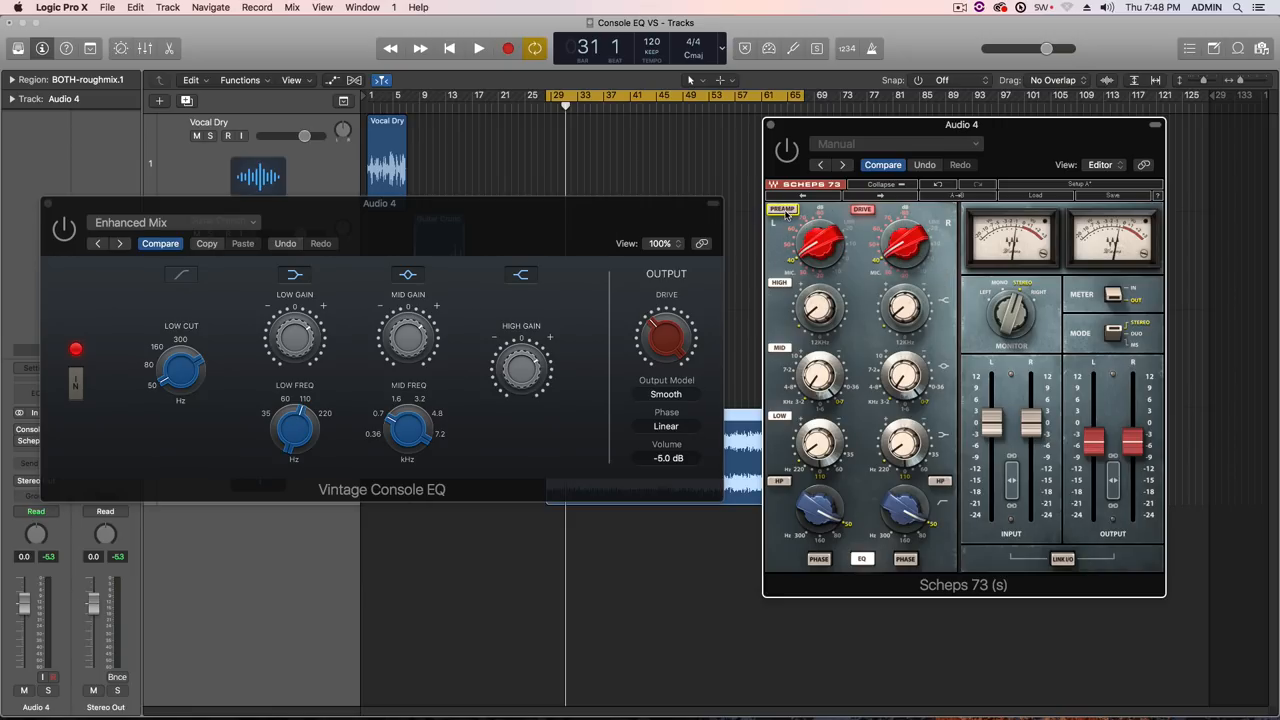
mouse_move(836, 260)
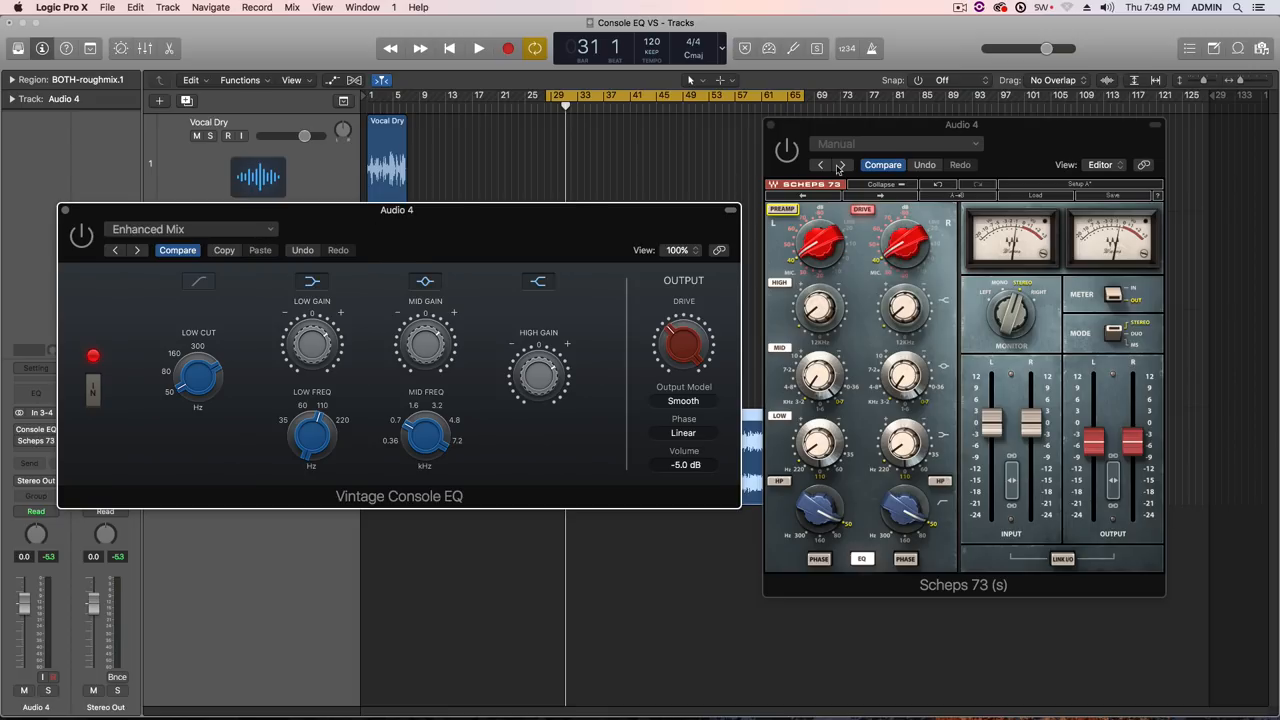
mouse_move(1004, 268)
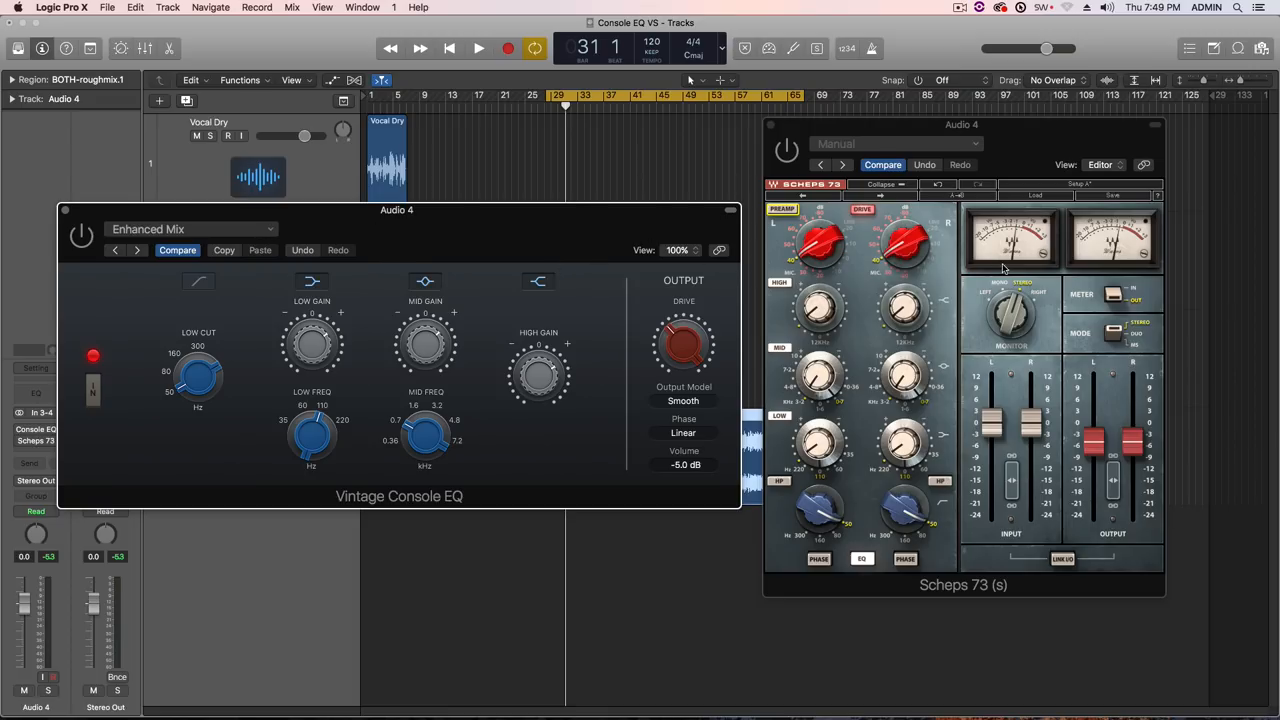
Step: Audition Audio 4 through both EQs, stopping playback near bar 61
click(478, 48)
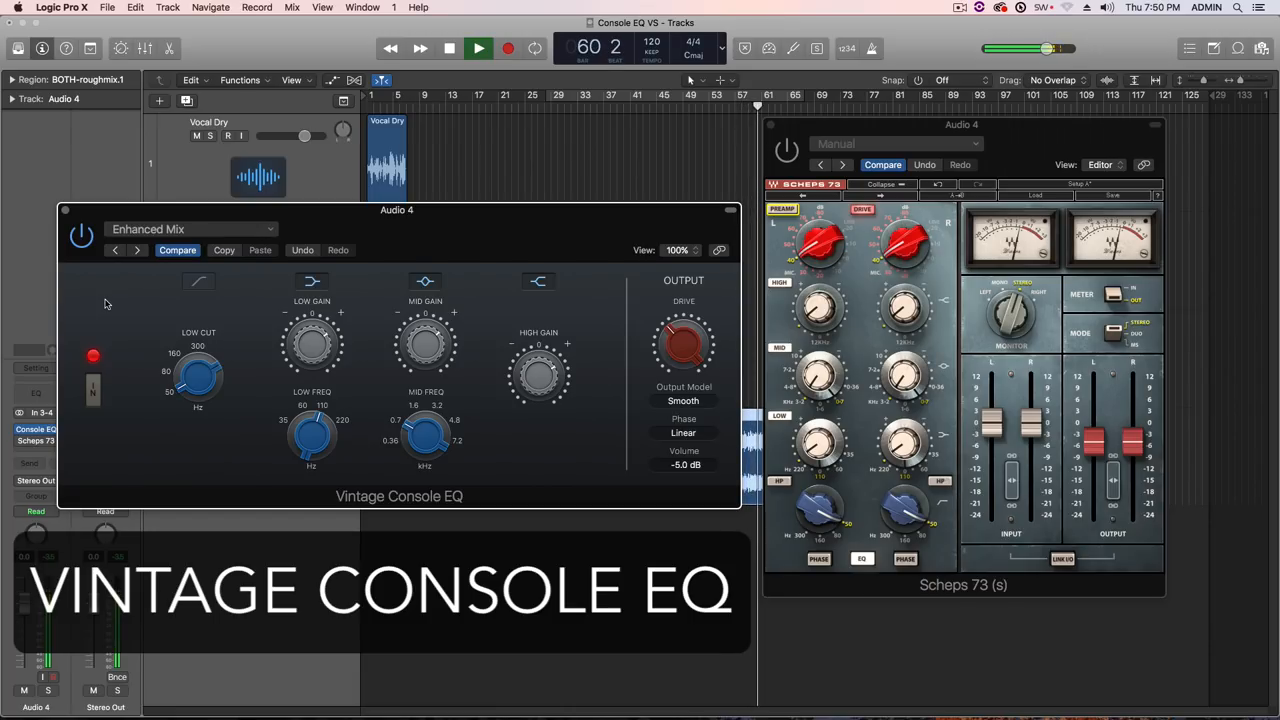
click(448, 48)
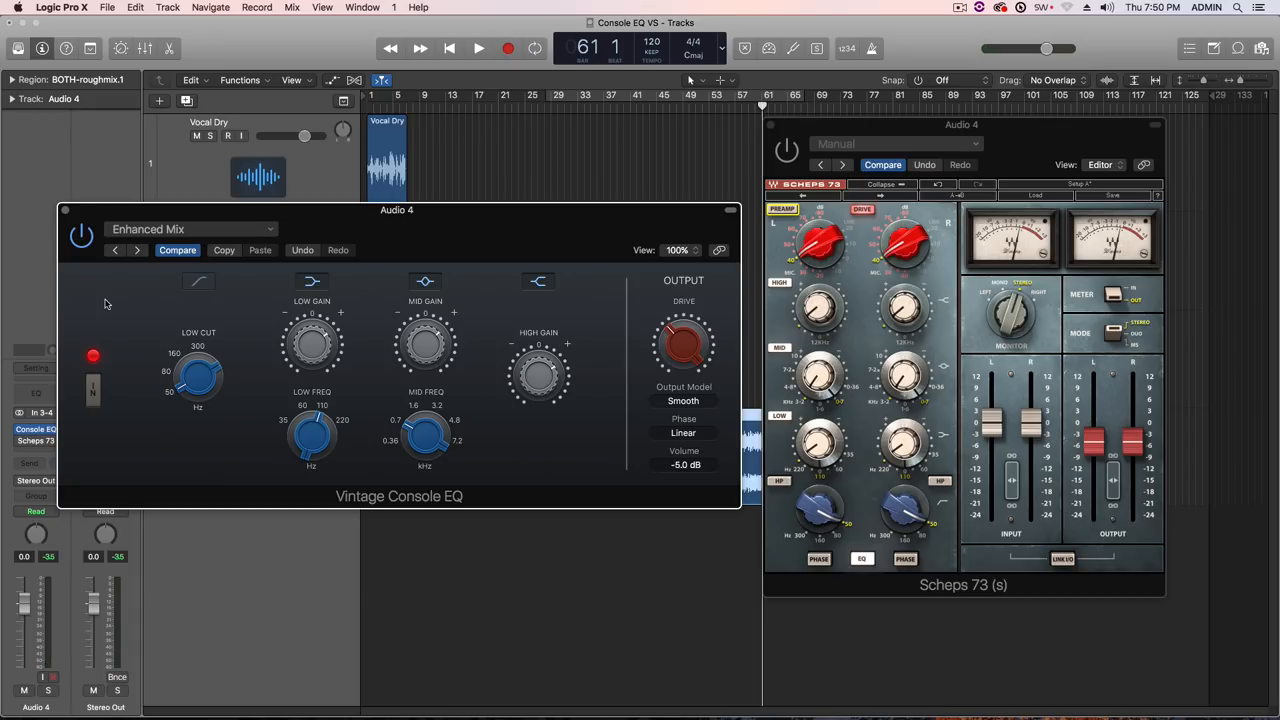
mouse_move(532, 232)
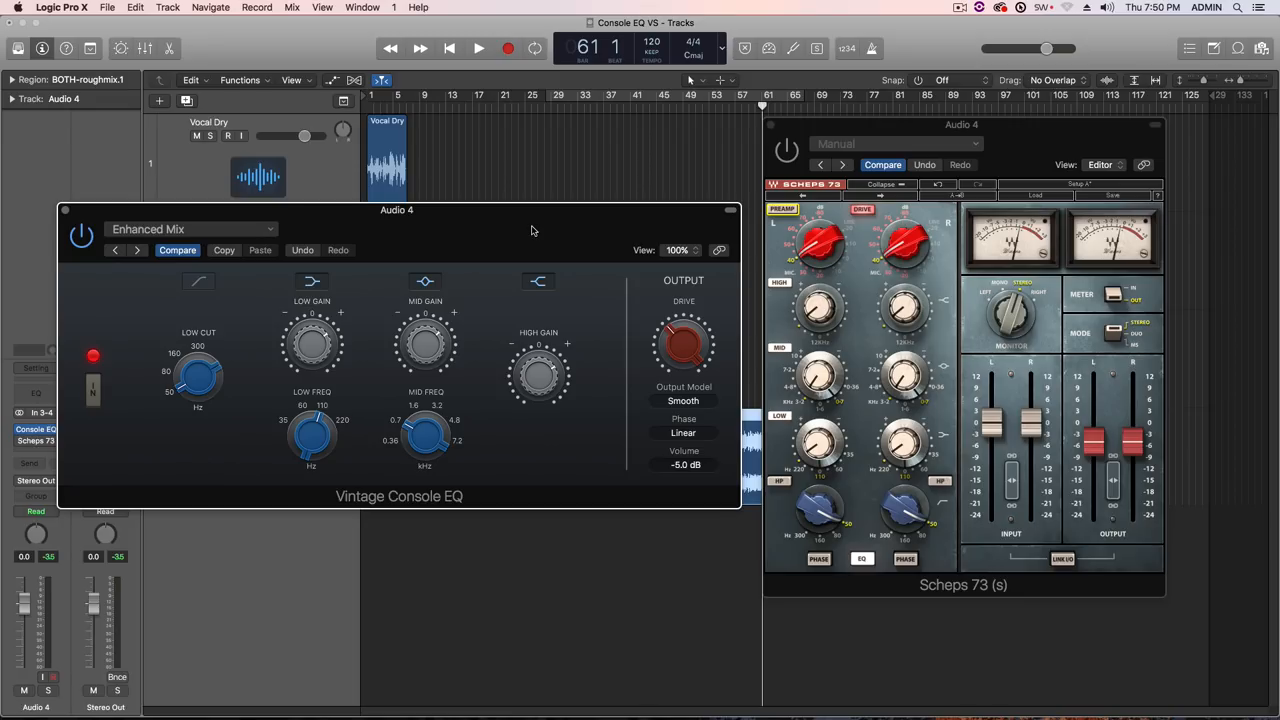
mouse_move(856, 256)
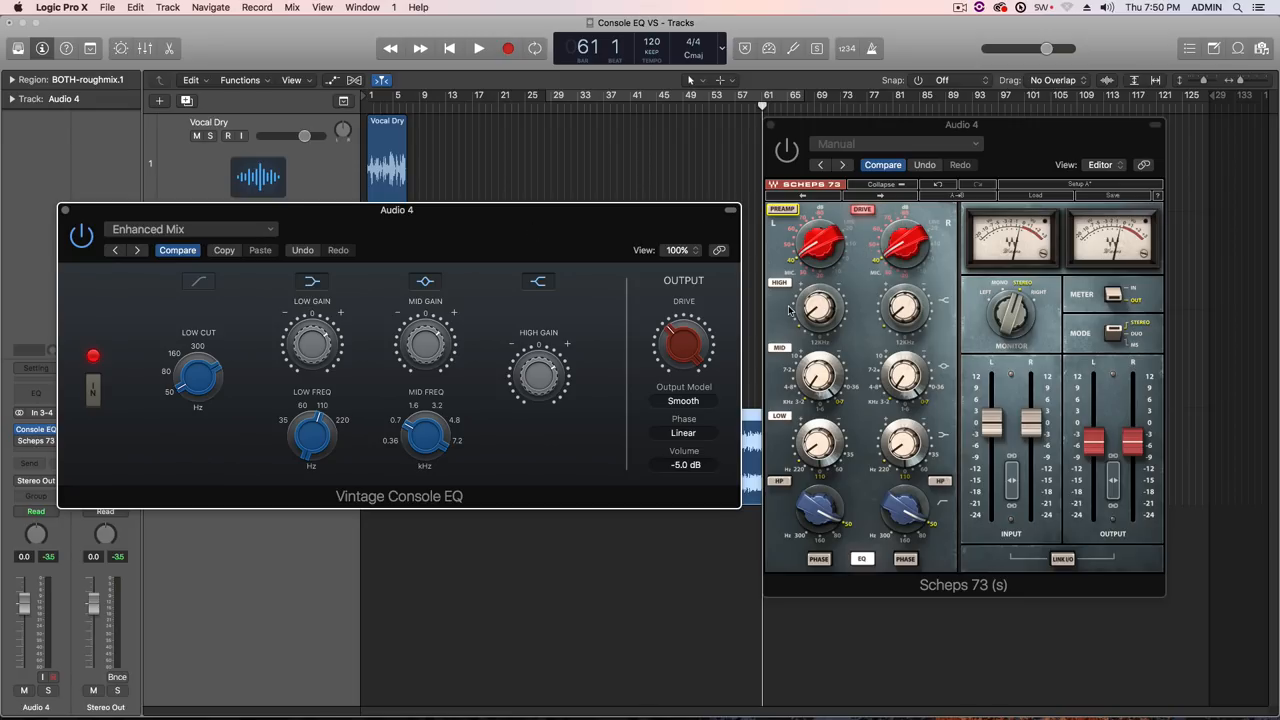
mouse_move(832, 584)
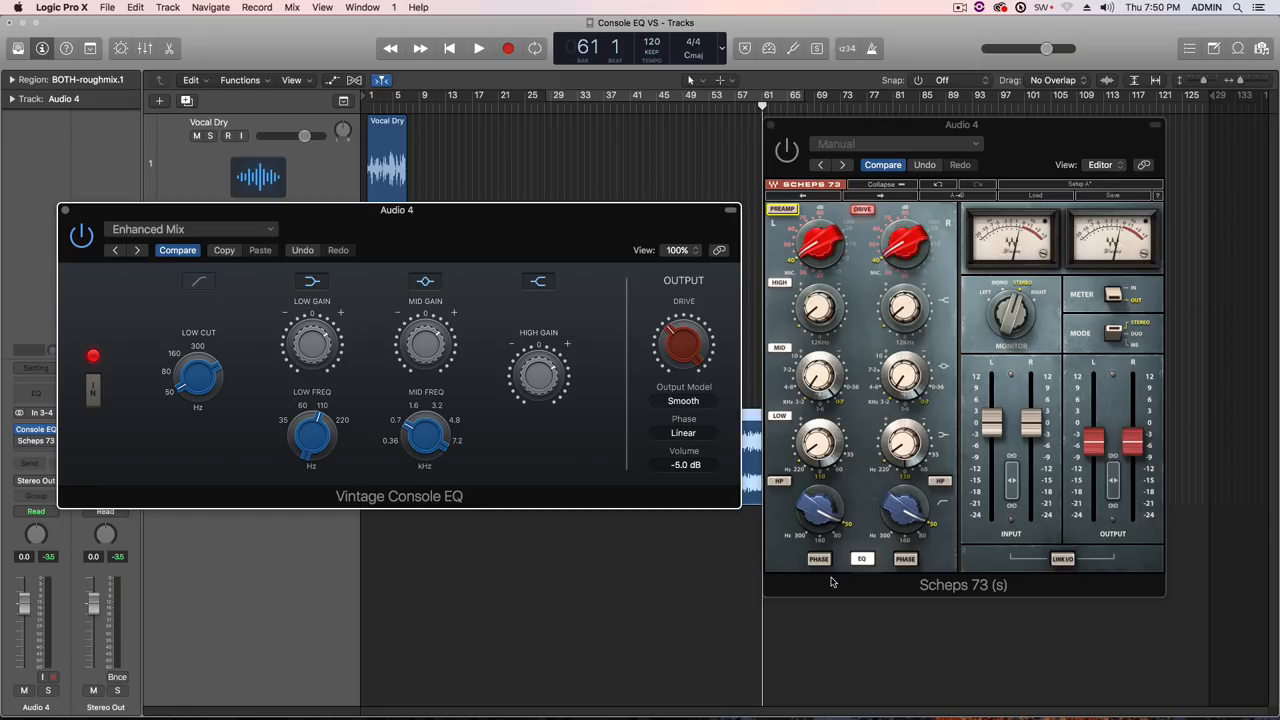
mouse_move(836, 504)
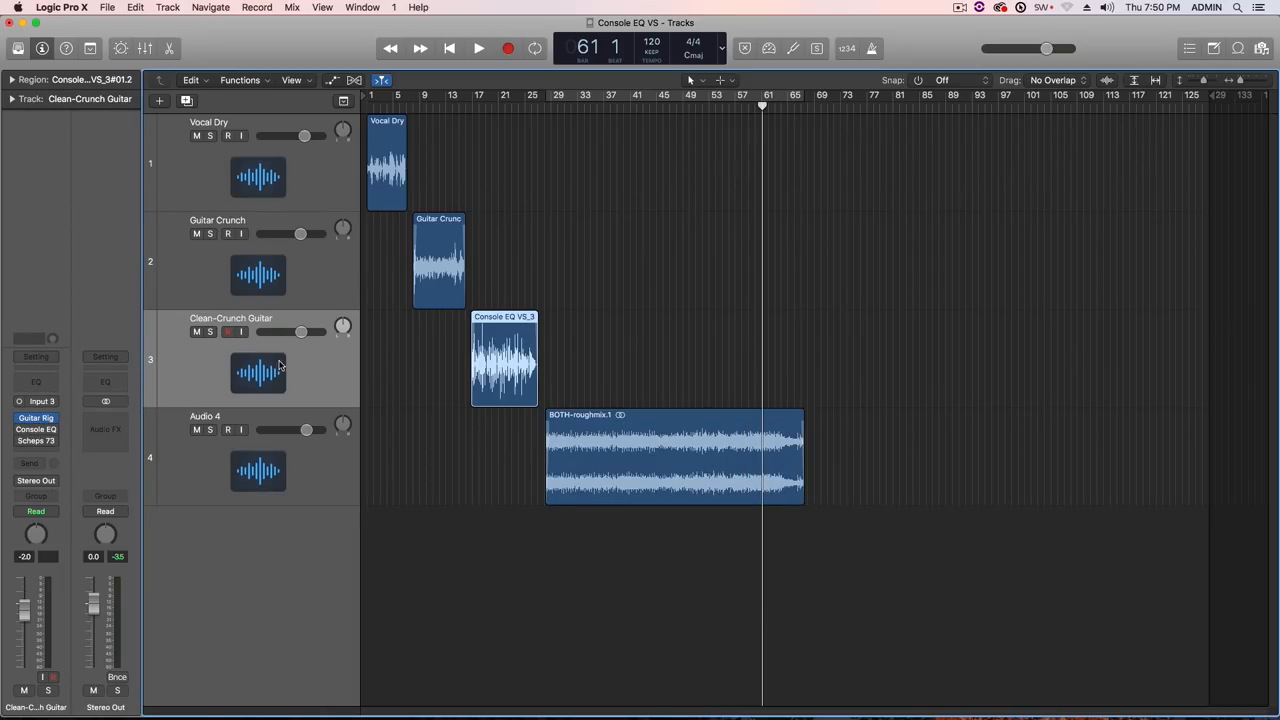
Step: Bring up Vocal Dry's Pop Vocal Console EQ beside Scheps 73 and briefly audition the vocal
click(388, 164)
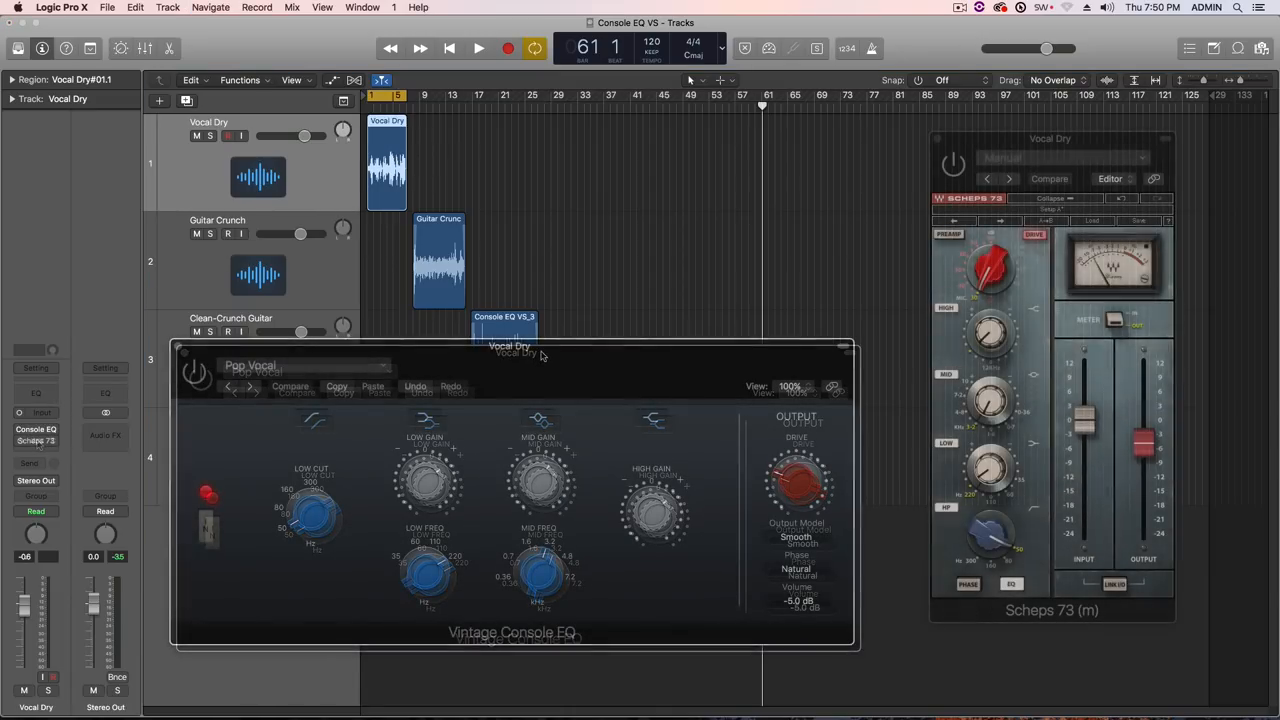
click(478, 48)
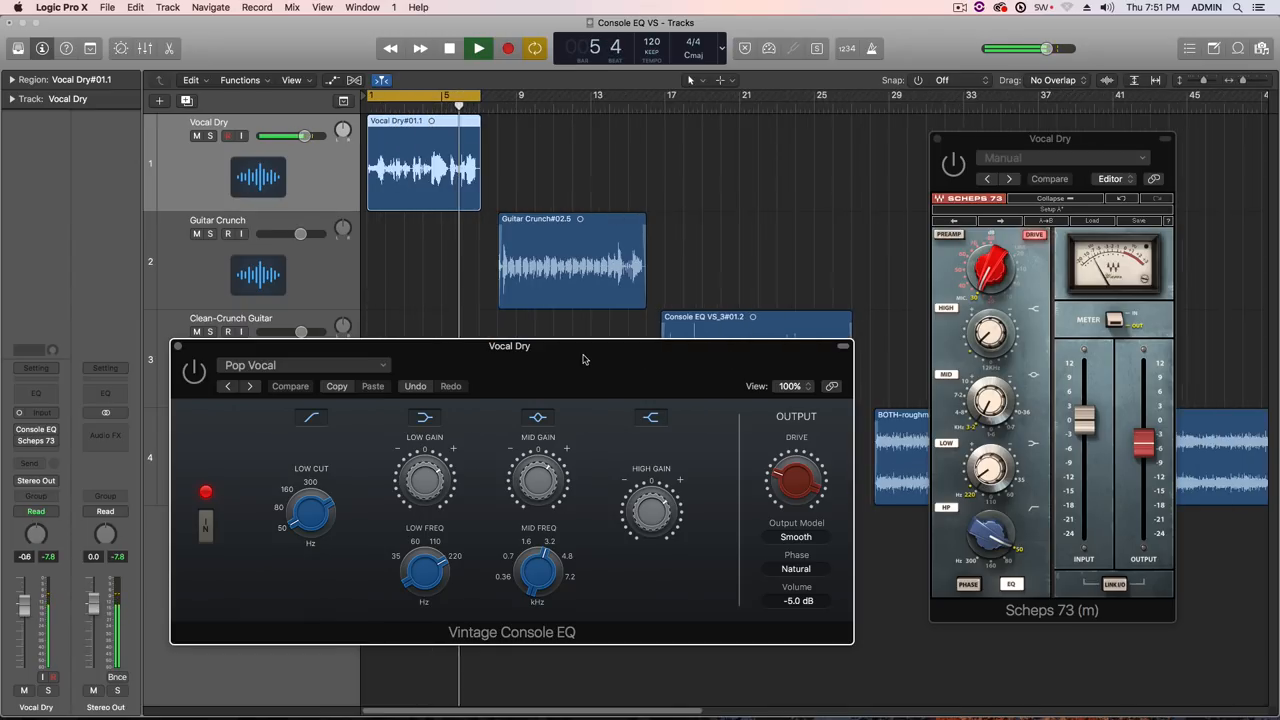
click(478, 48)
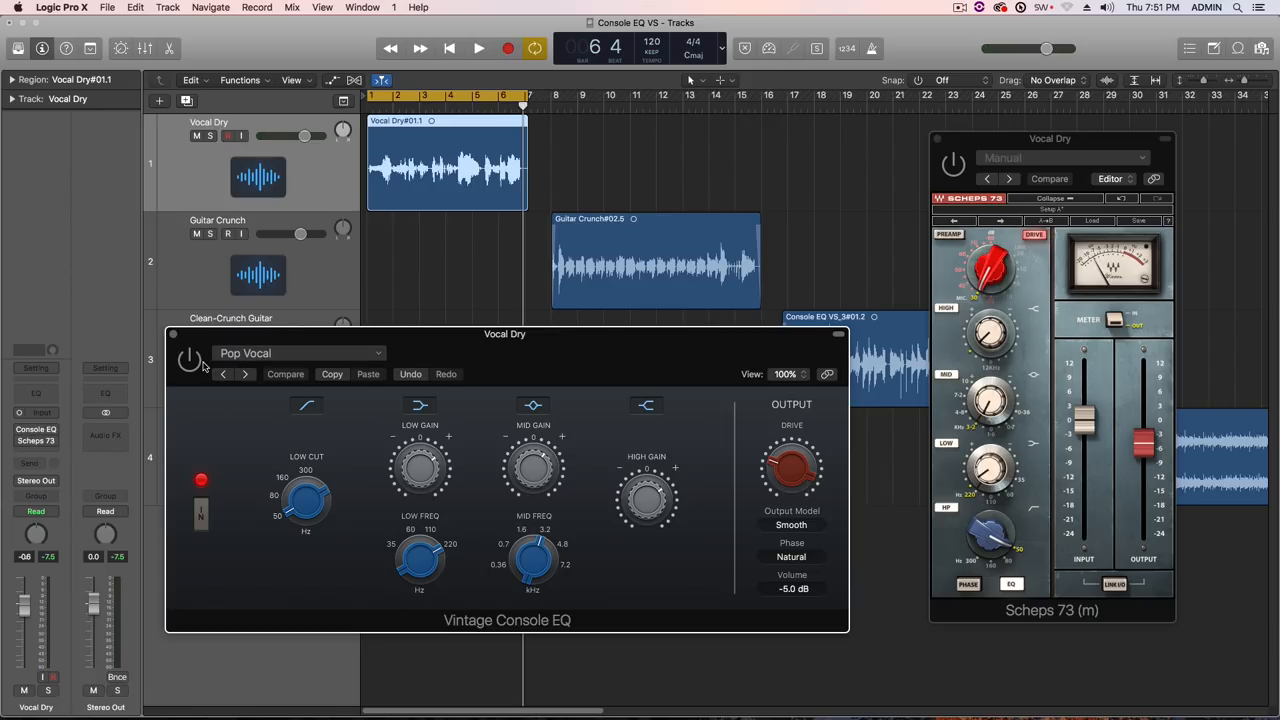
mouse_move(850, 342)
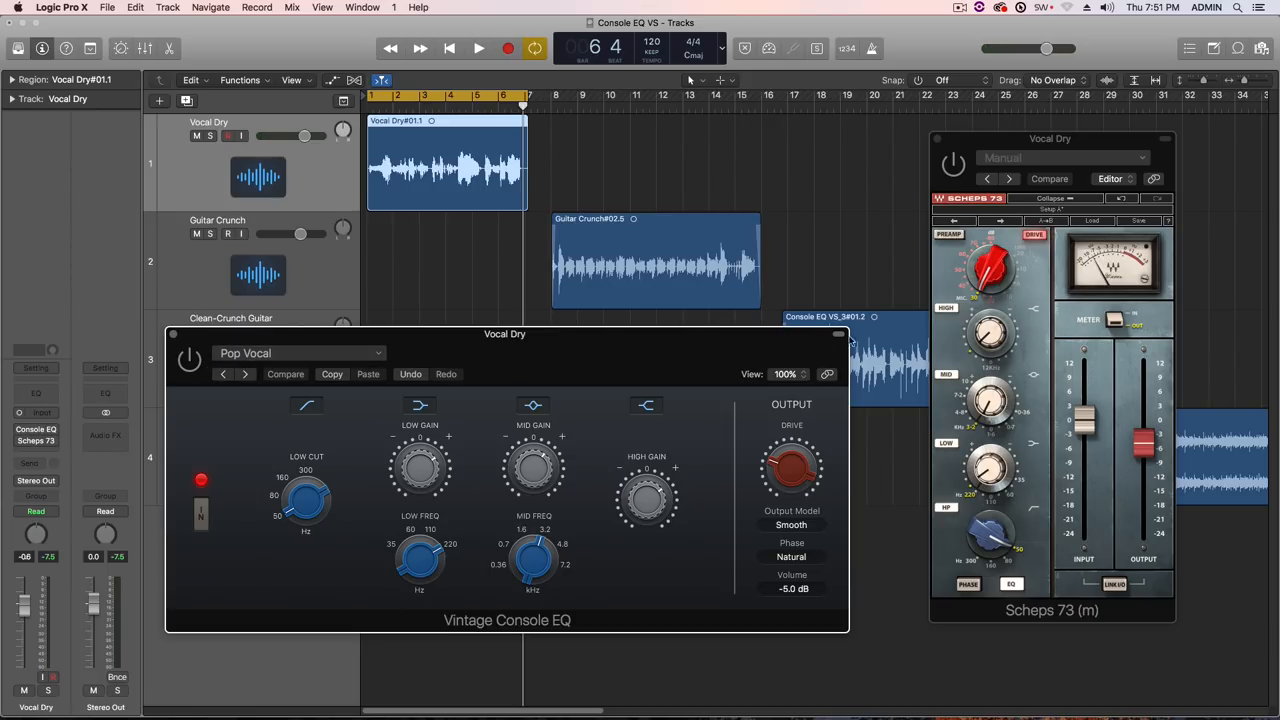
mouse_move(830, 488)
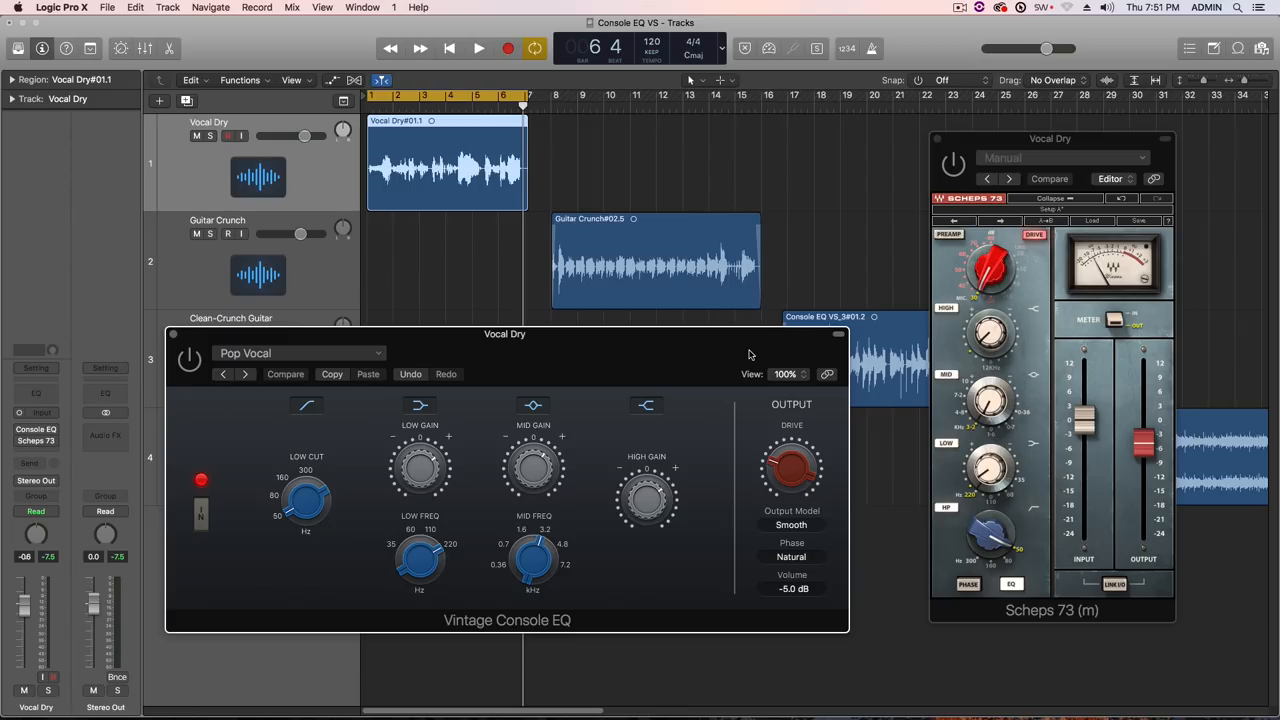
mouse_move(744, 350)
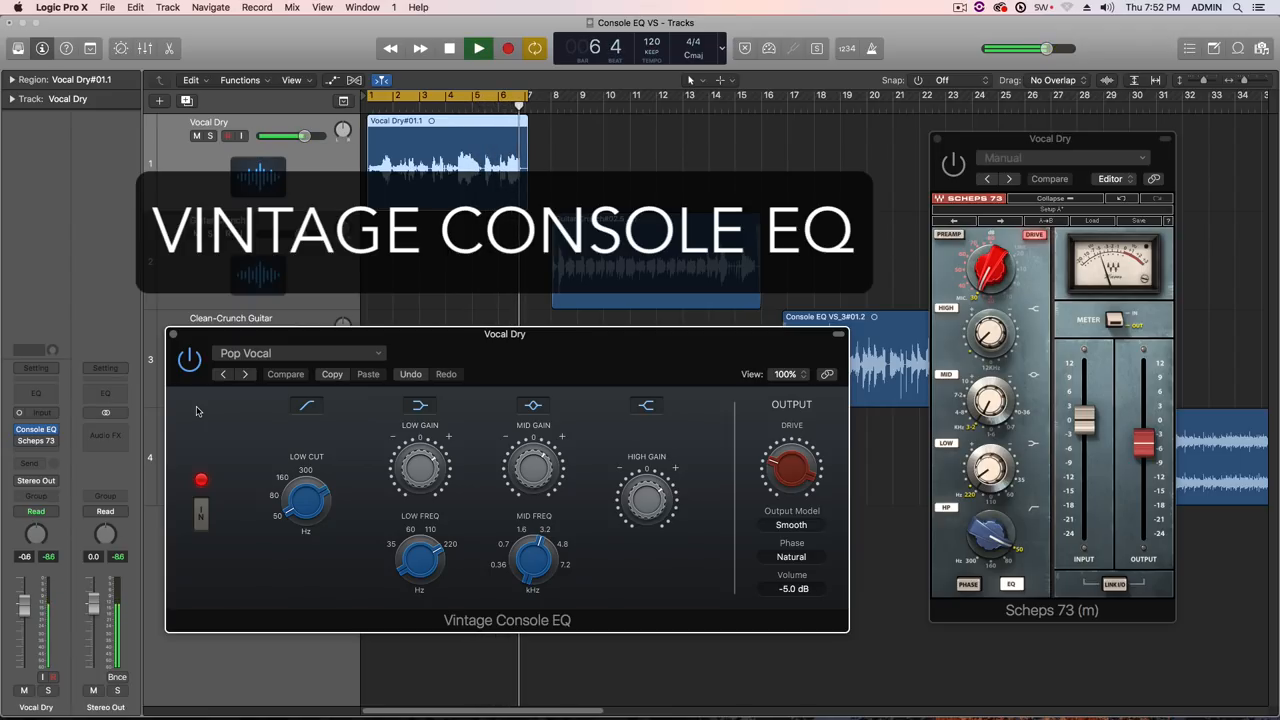
click(478, 48)
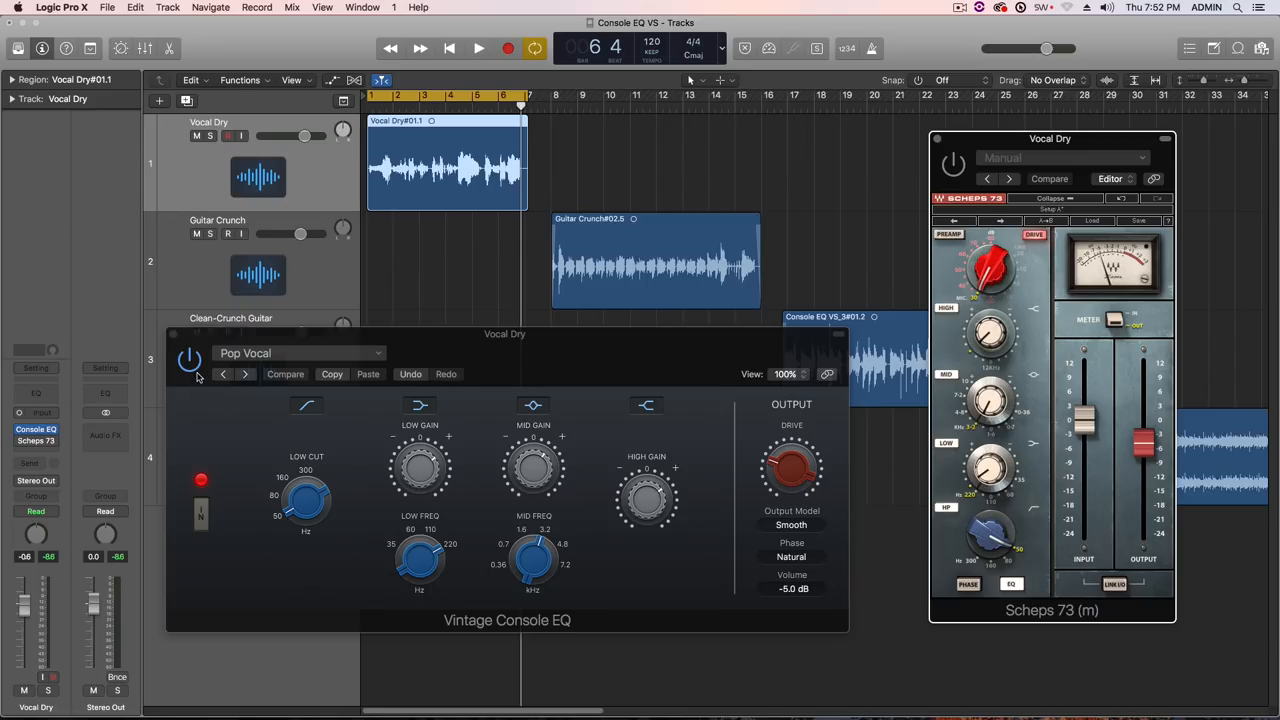
mouse_move(196, 374)
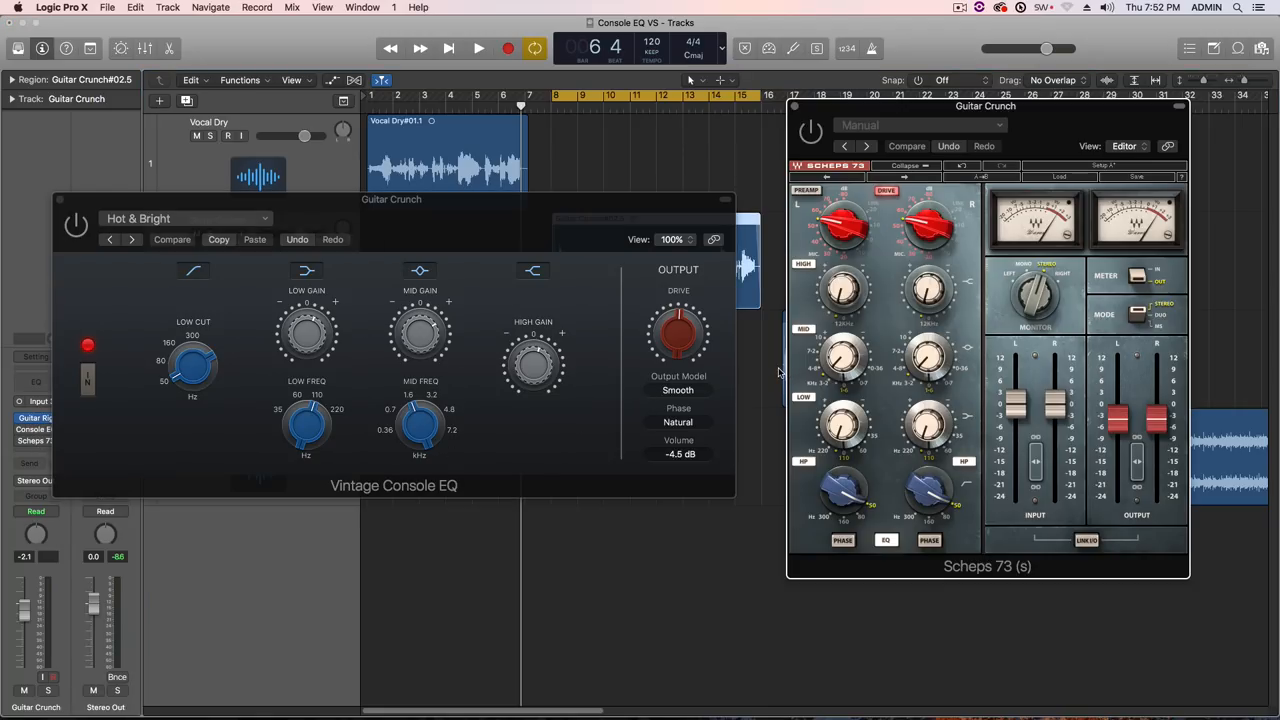
mouse_move(556, 208)
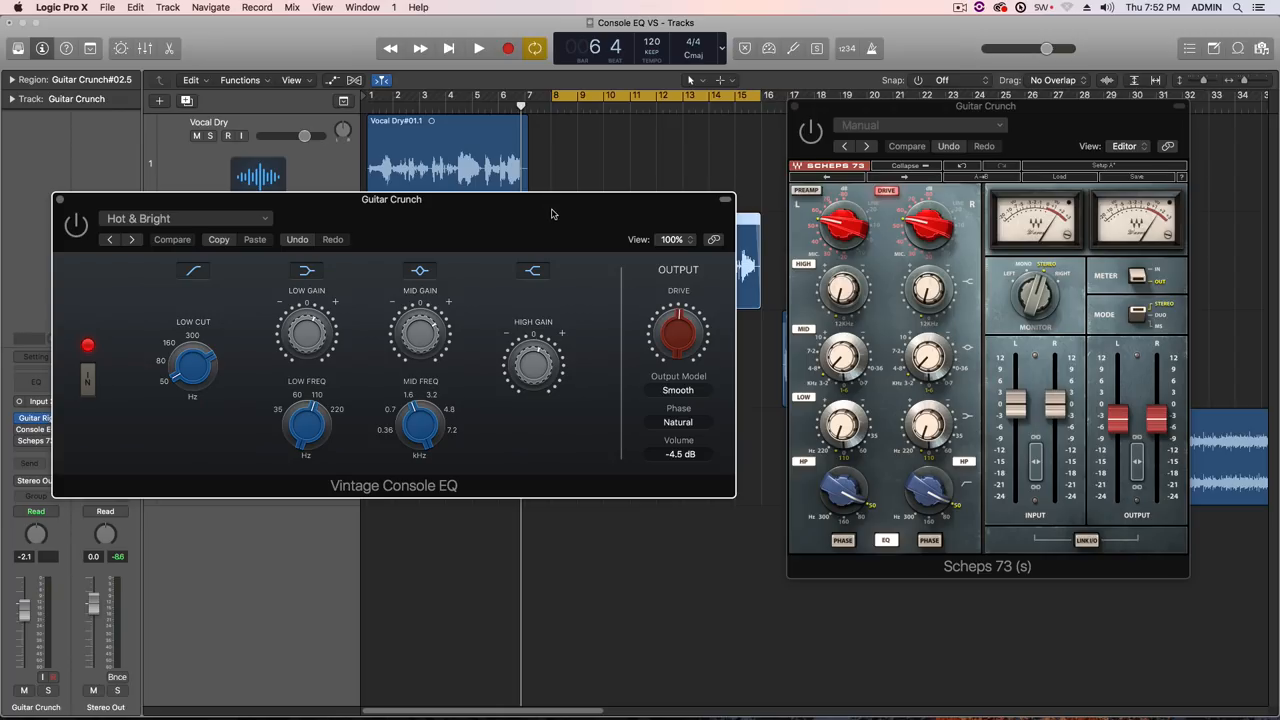
mouse_move(312, 210)
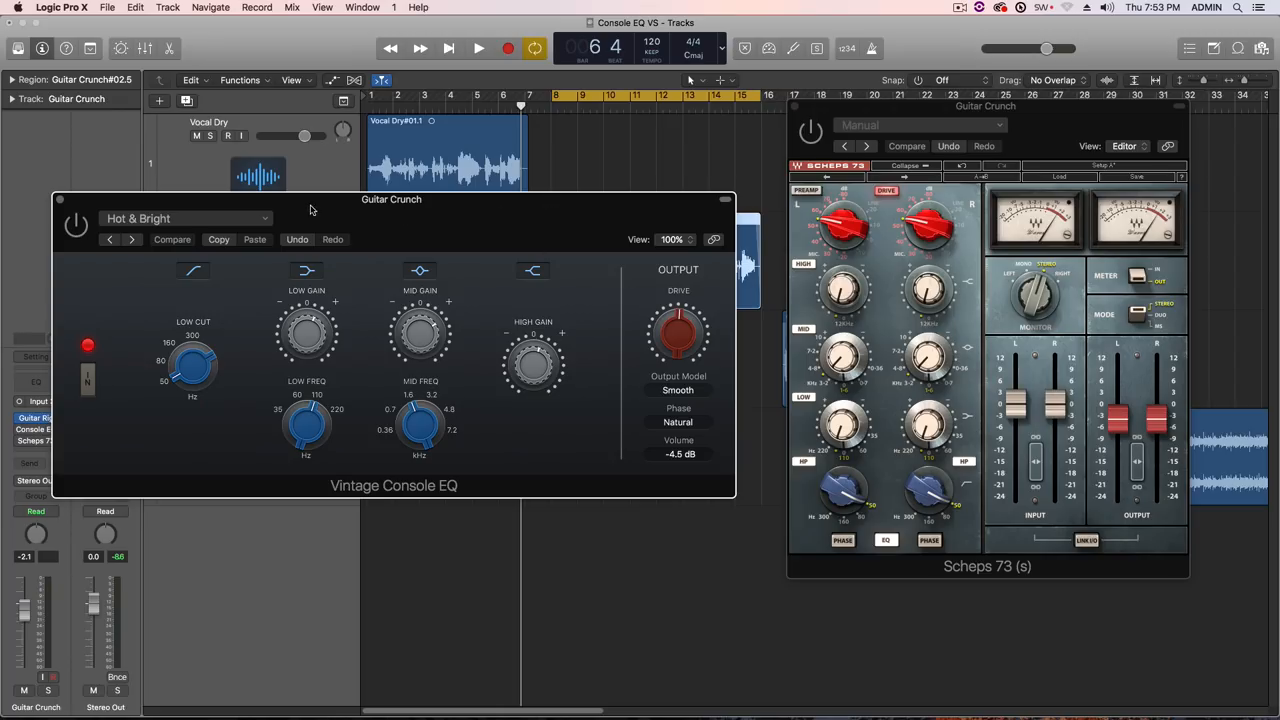
Step: Play Guitar Crunch through the Hot & Bright Console EQ and Scheps 73
click(478, 48)
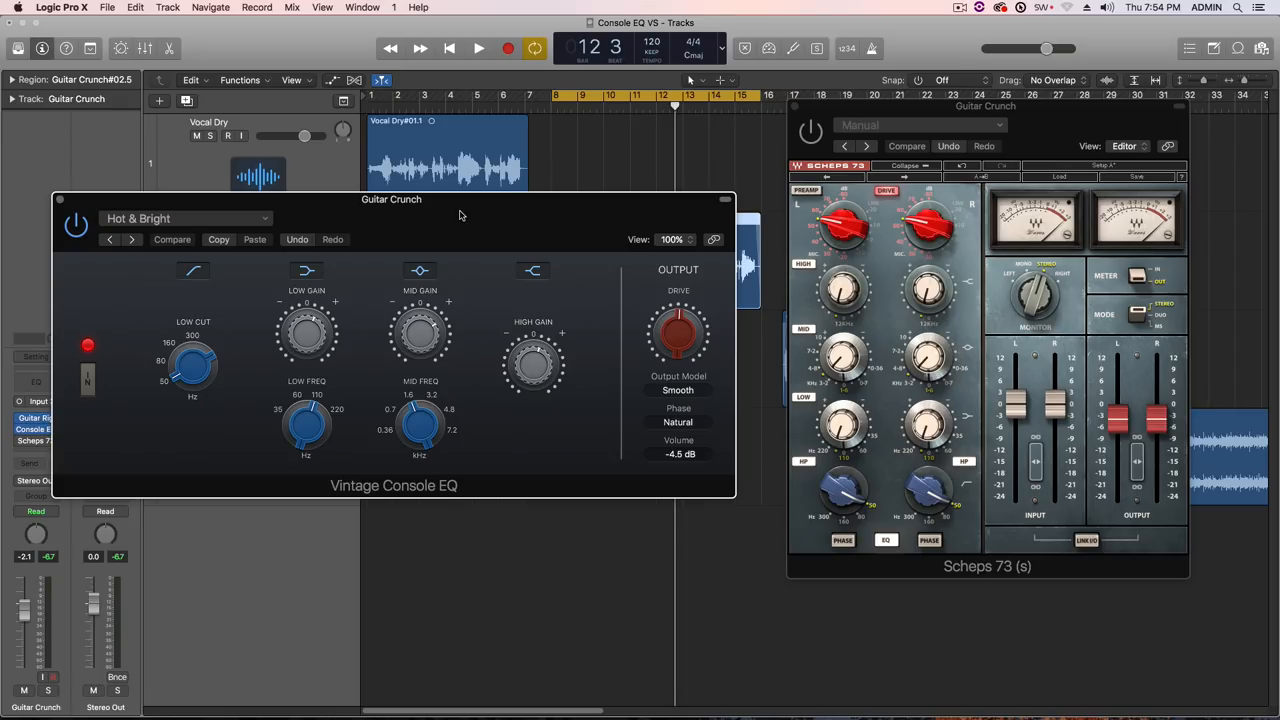
mouse_move(830, 364)
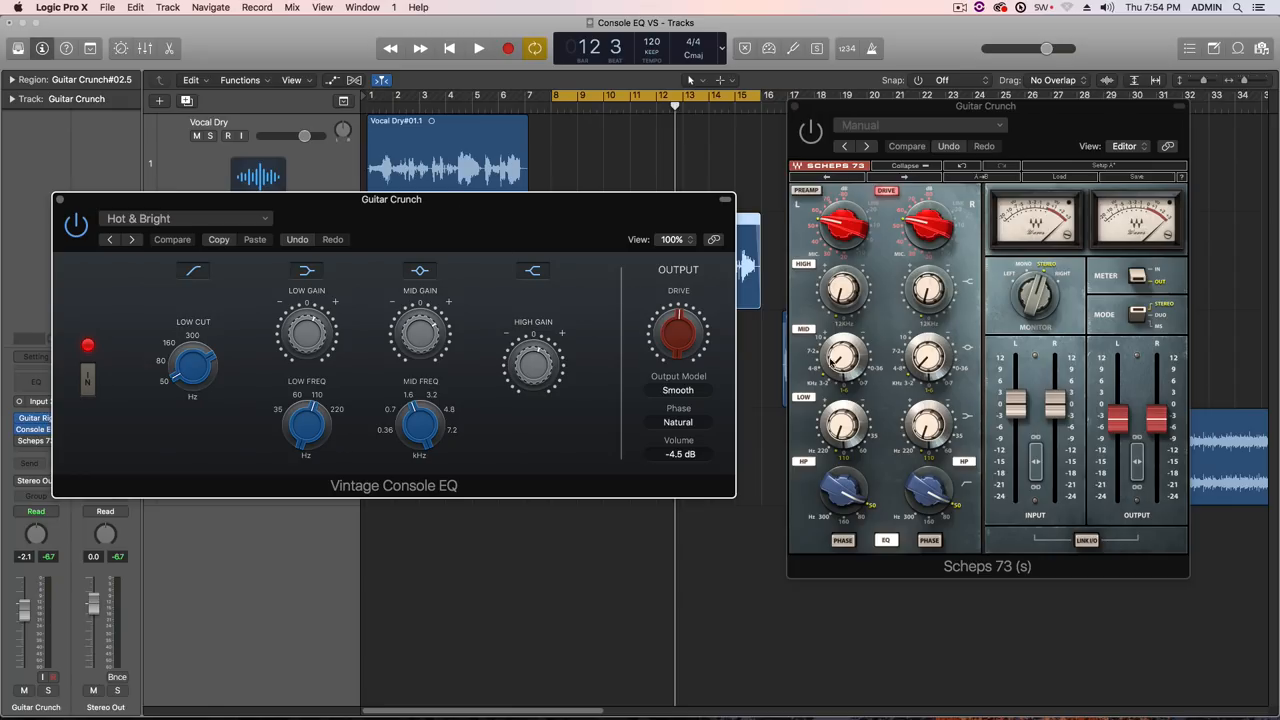
mouse_move(598, 268)
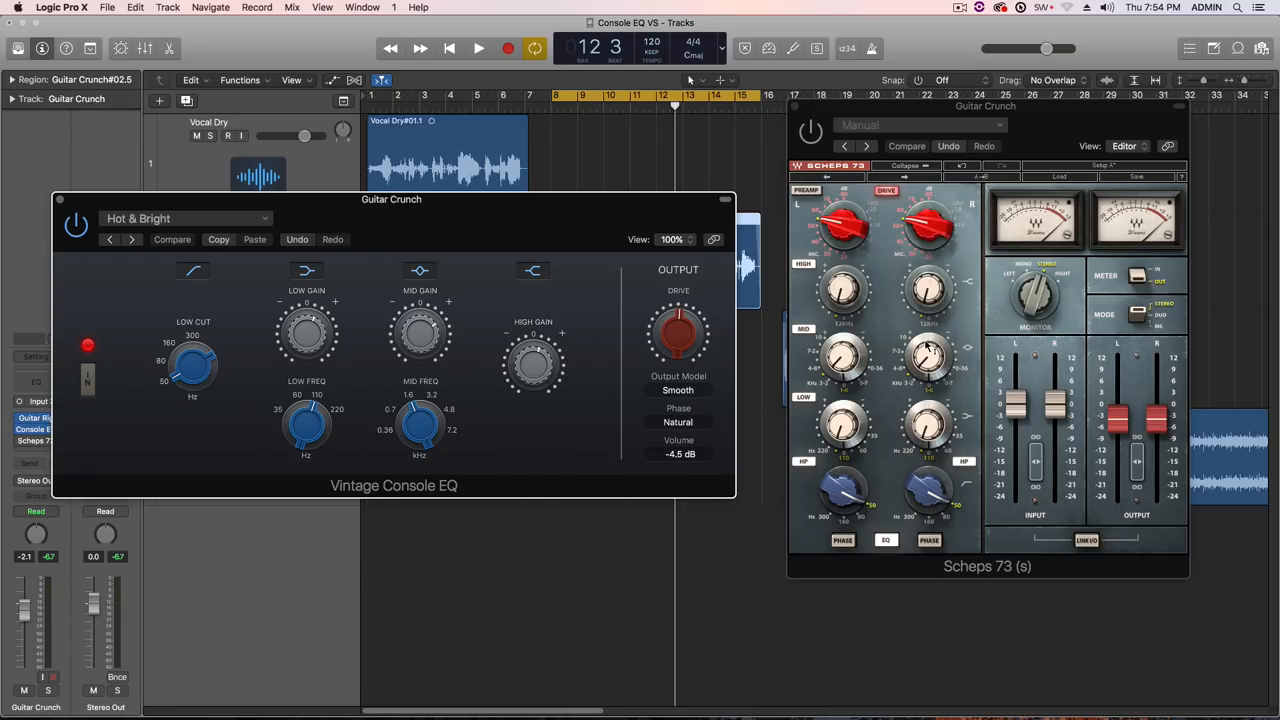
mouse_move(810, 116)
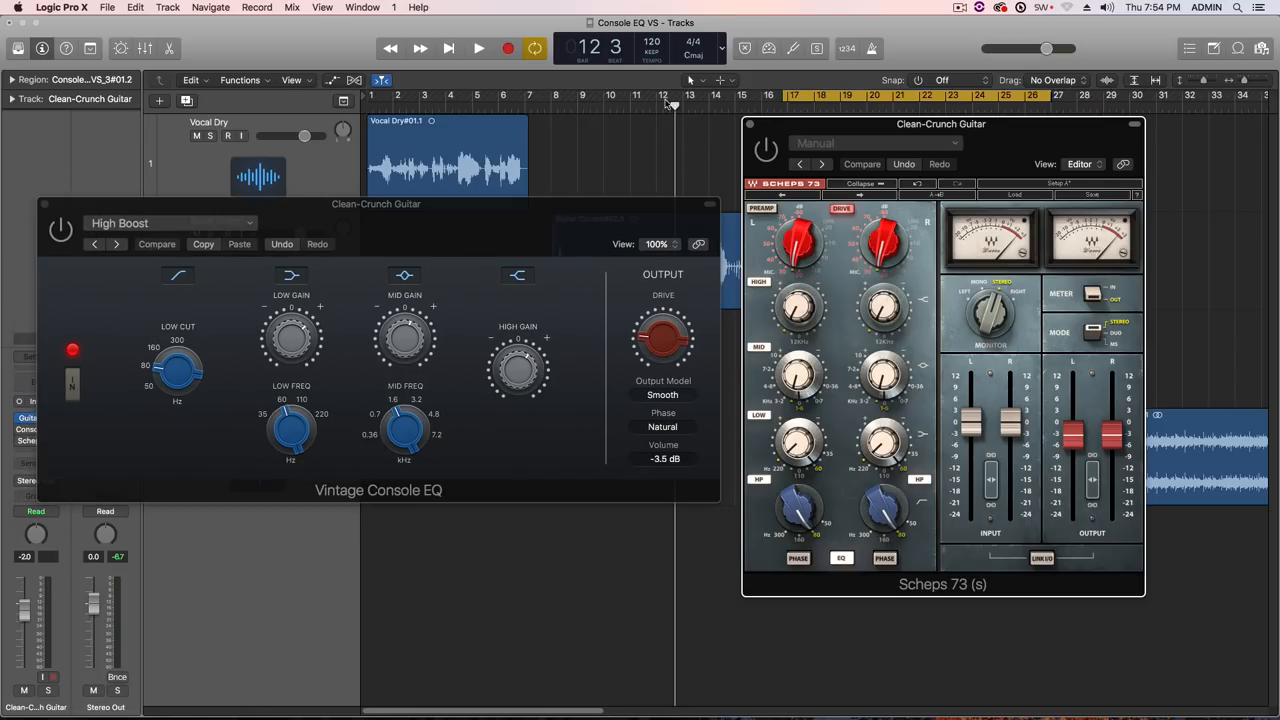
Step: Nudge the Scheps 73 window right and audition Clean-Crunch Guitar through both EQs to bar 26
drag(940, 124, 958, 112)
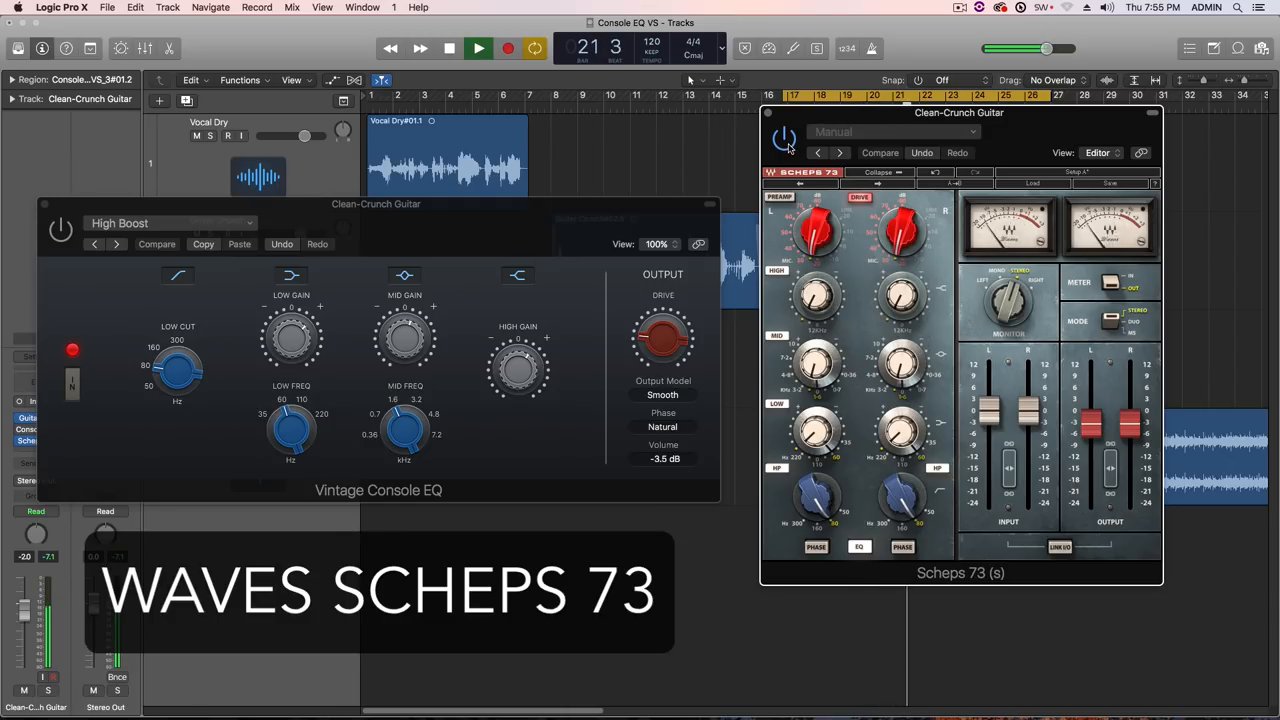
click(784, 136)
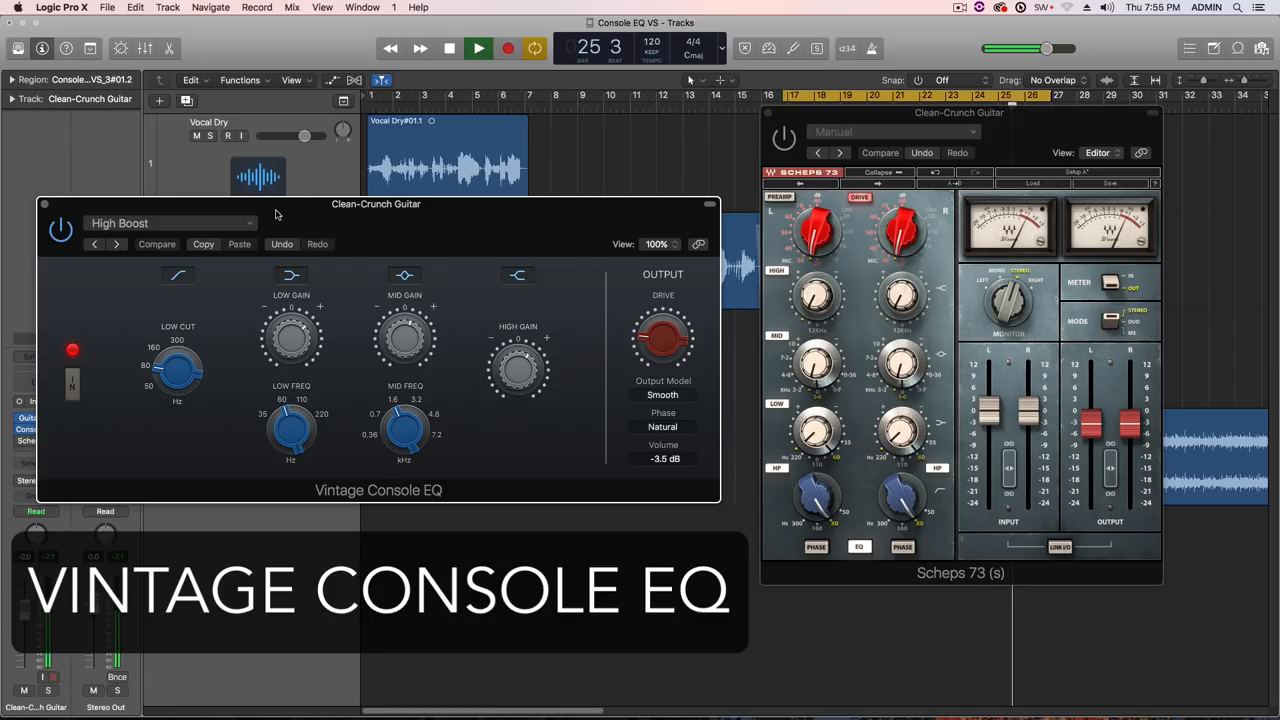
click(478, 48)
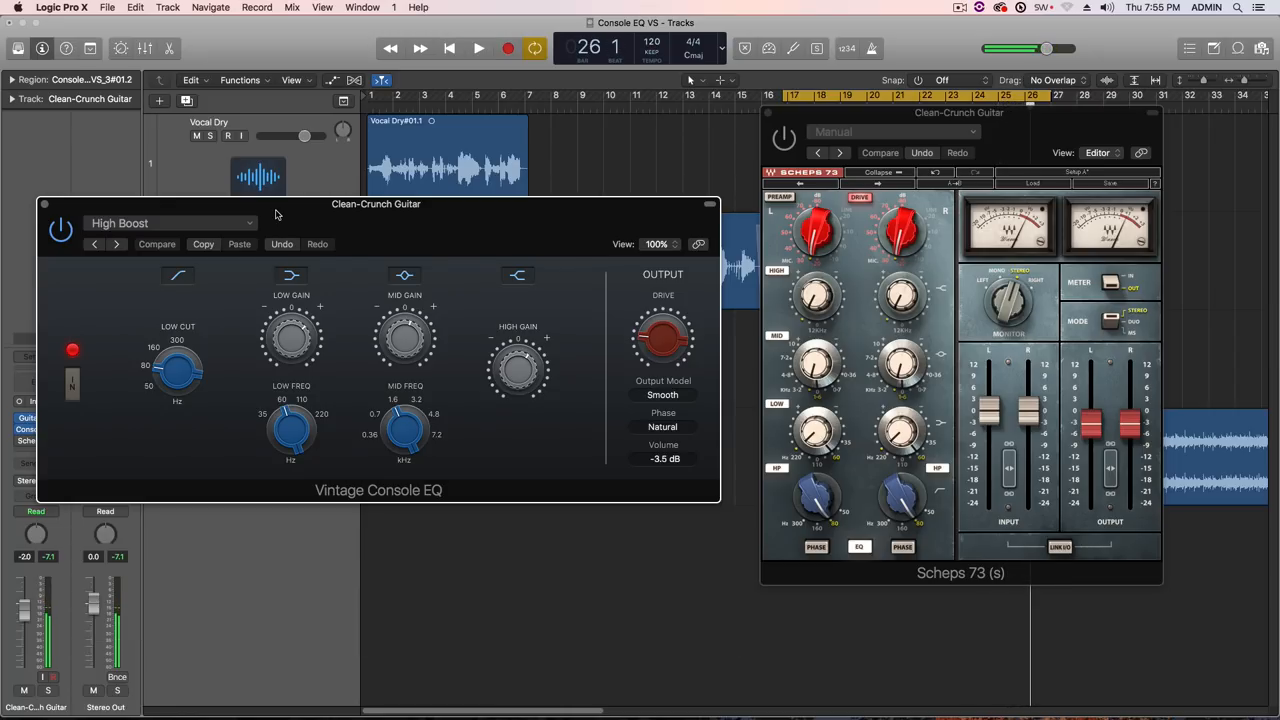